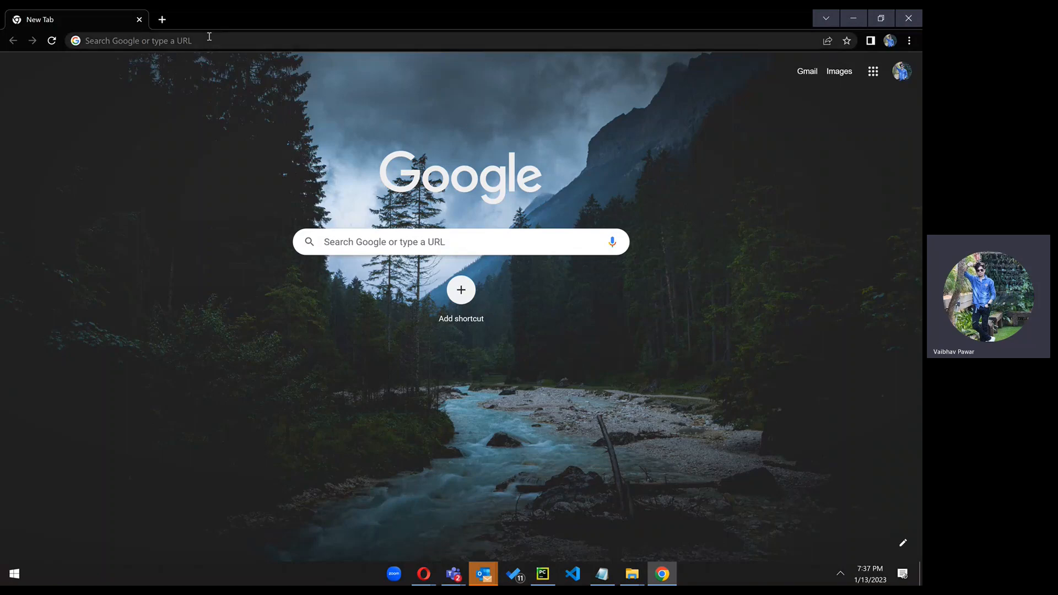
- Search Google for 'download putty' from the Chrome address bar
{"action": "type", "text": "d"}
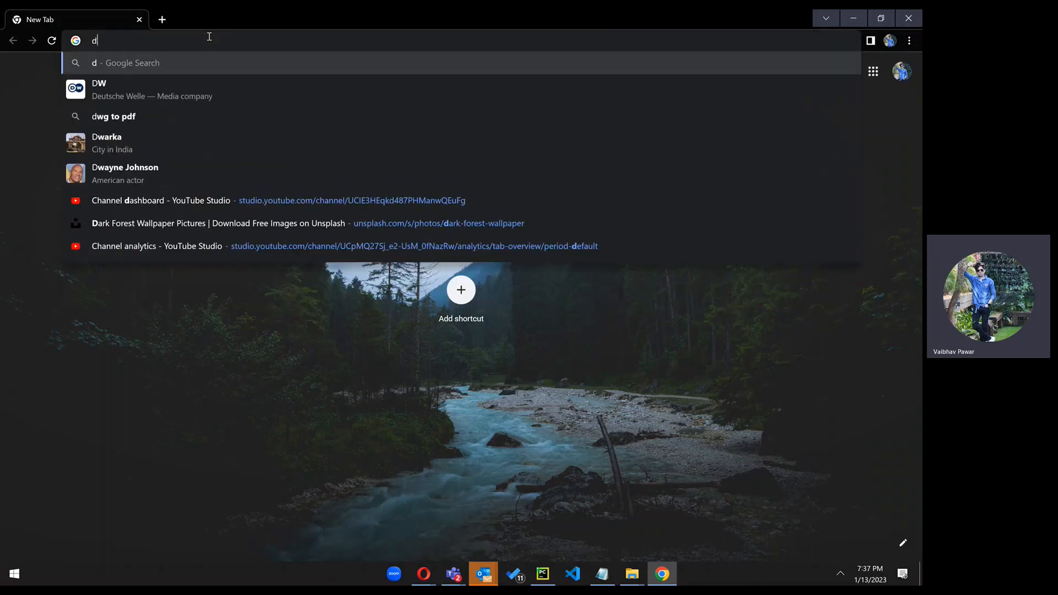
{"action": "type", "text": "ownload p"}
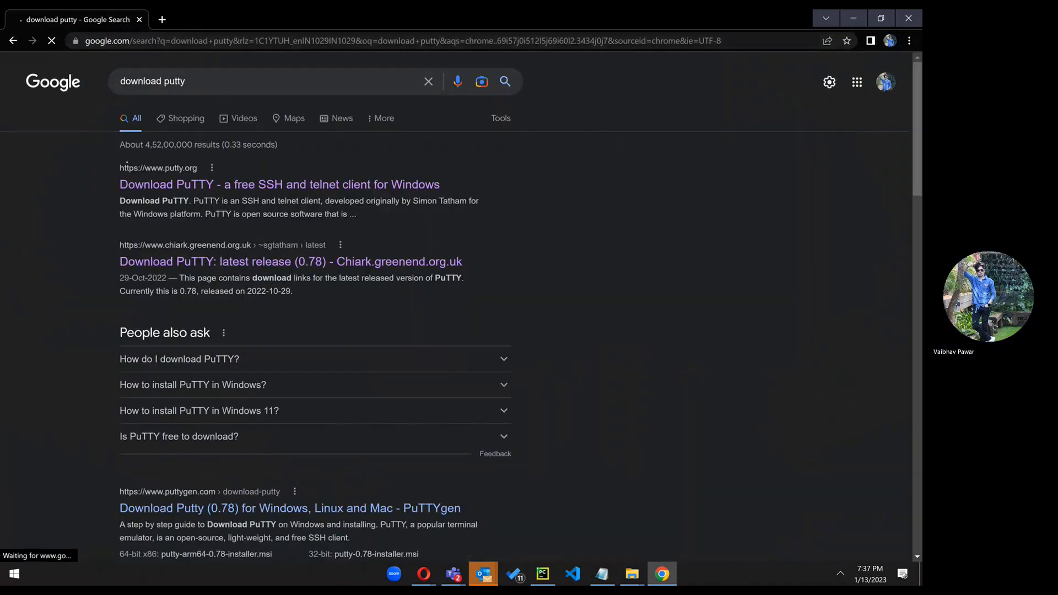
- Open the putty.org result and follow its Download PuTTY link to the latest release page
{"action": "left_click", "coordinate": [279, 184]}
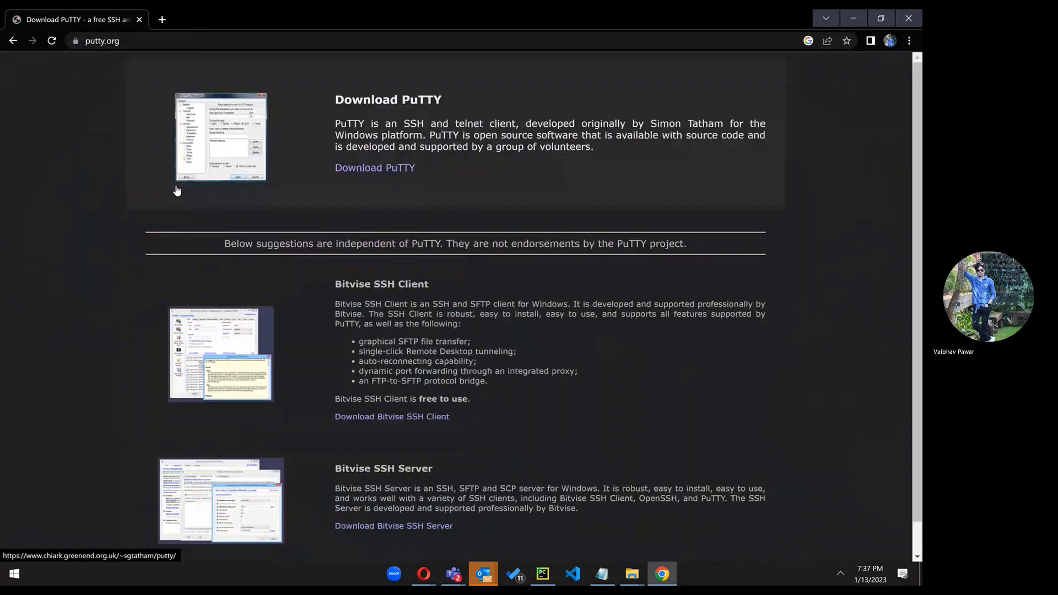
{"action": "mouse_move", "coordinate": [375, 168]}
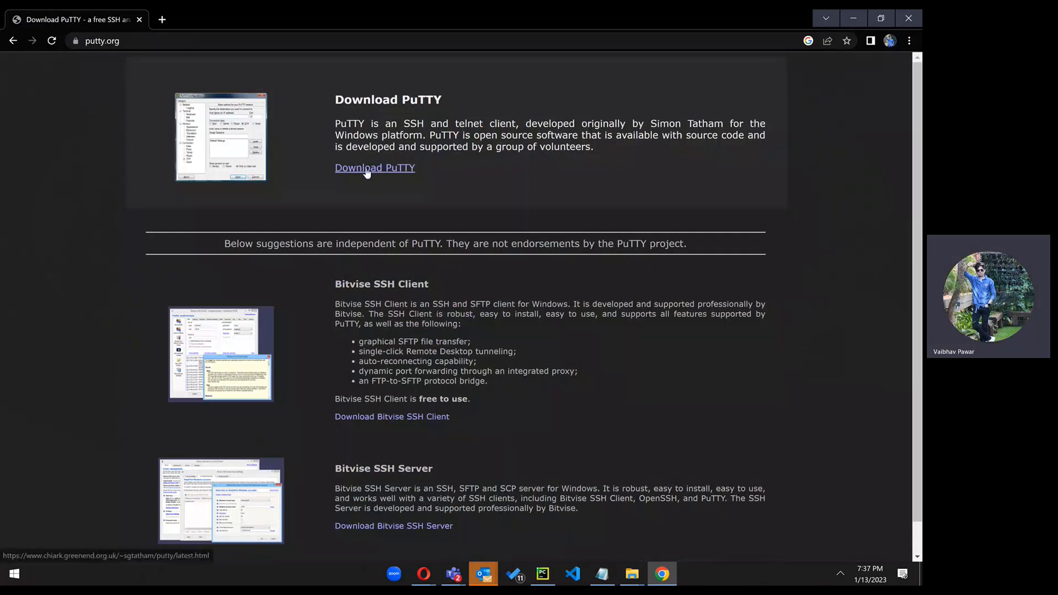
{"action": "left_click", "coordinate": [374, 168]}
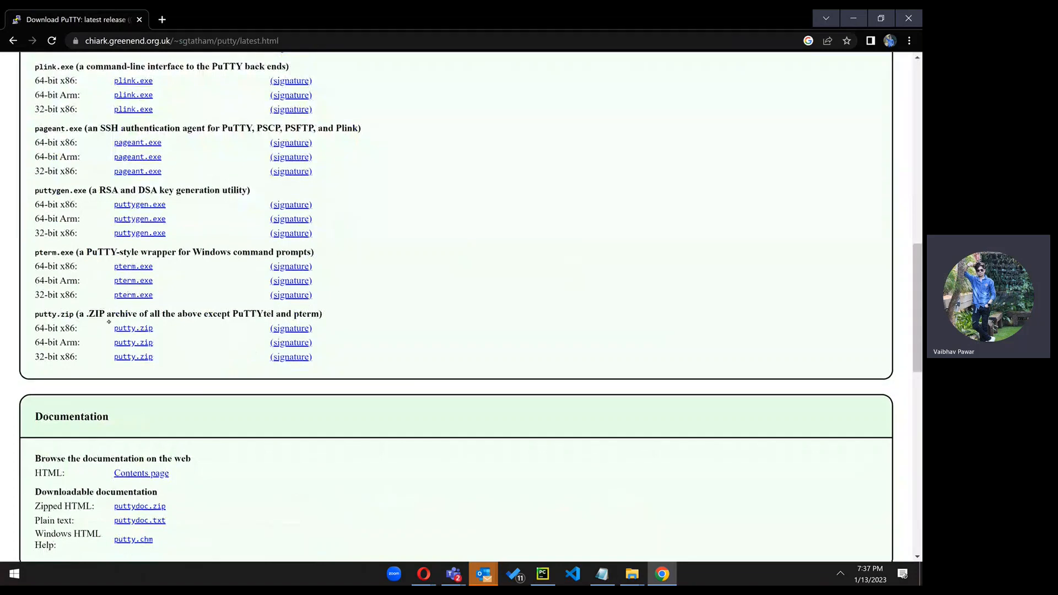
- Download the 64-bit x86 putty.zip and use Show in folder to reveal it
{"action": "double_click", "coordinate": [66, 313]}
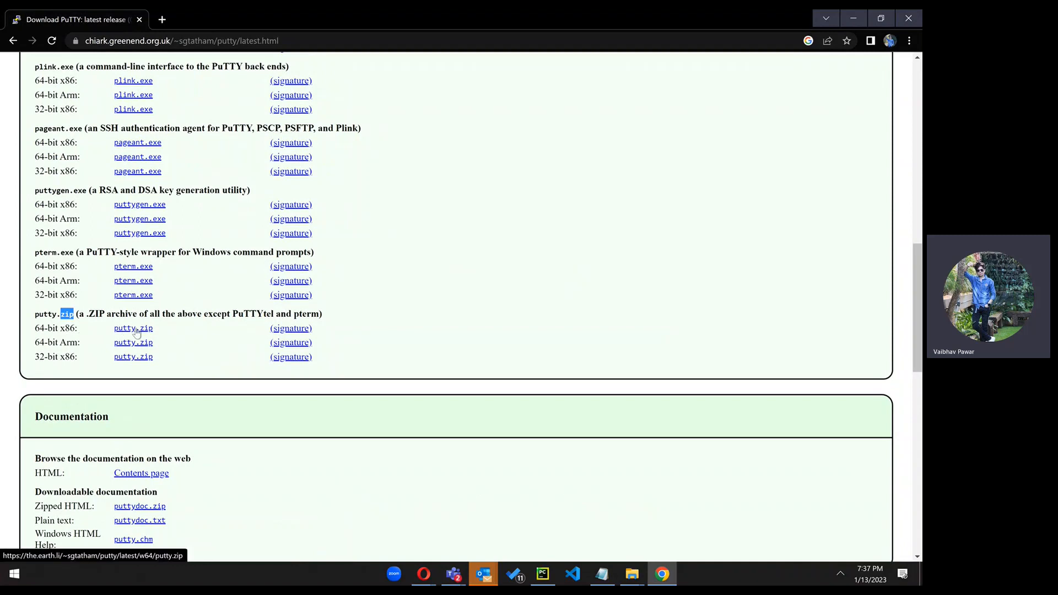
{"action": "left_click", "coordinate": [132, 328]}
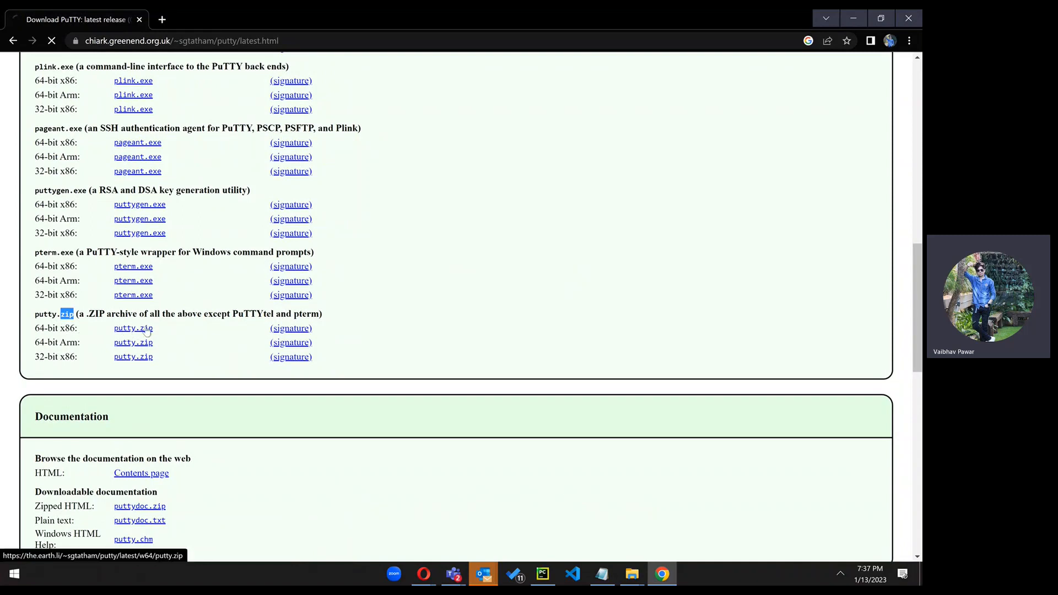
{"action": "left_click", "coordinate": [133, 328]}
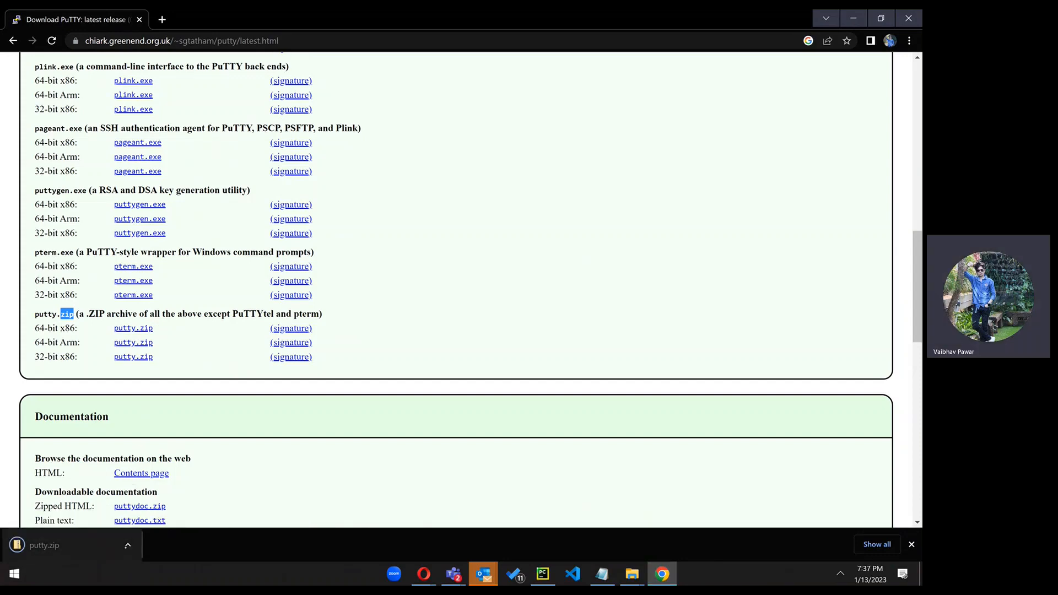
{"action": "left_click", "coordinate": [127, 545]}
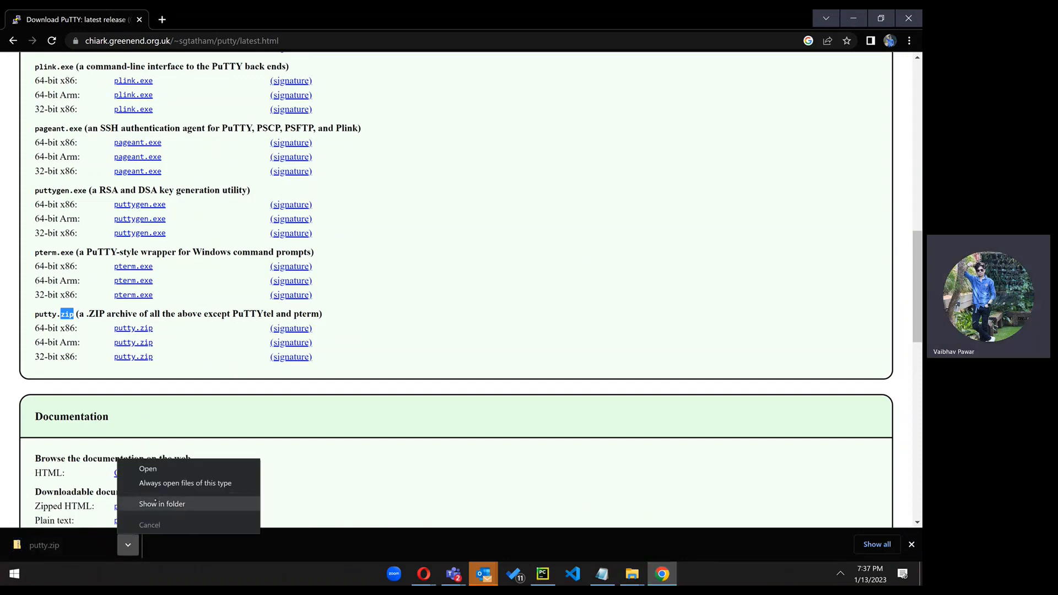
{"action": "left_click", "coordinate": [162, 504]}
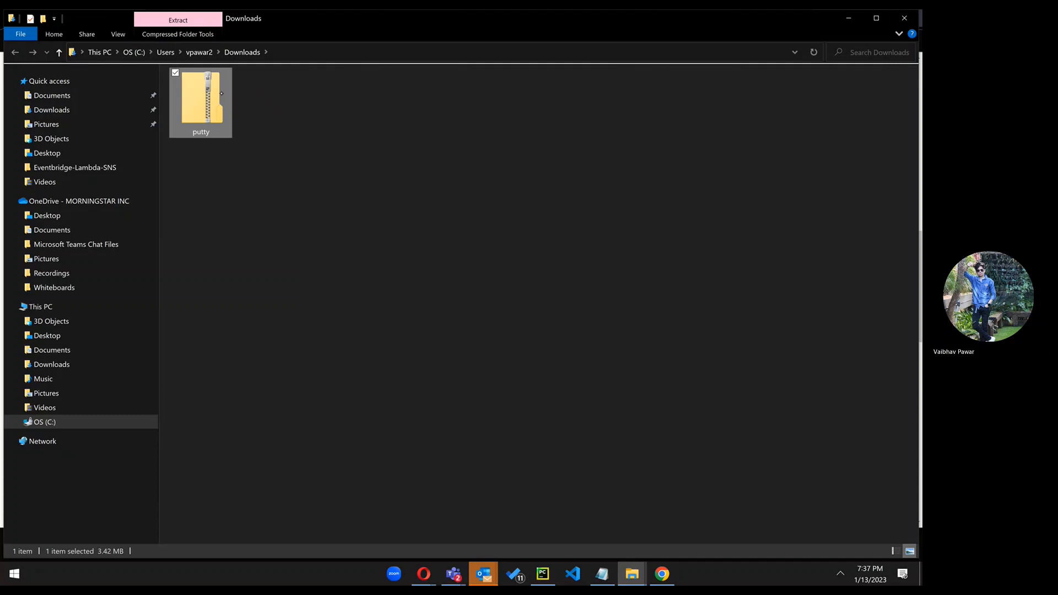
- Extract putty.zip here with 7-Zip, then launch PUTTY.exe
{"action": "right_click", "coordinate": [201, 102]}
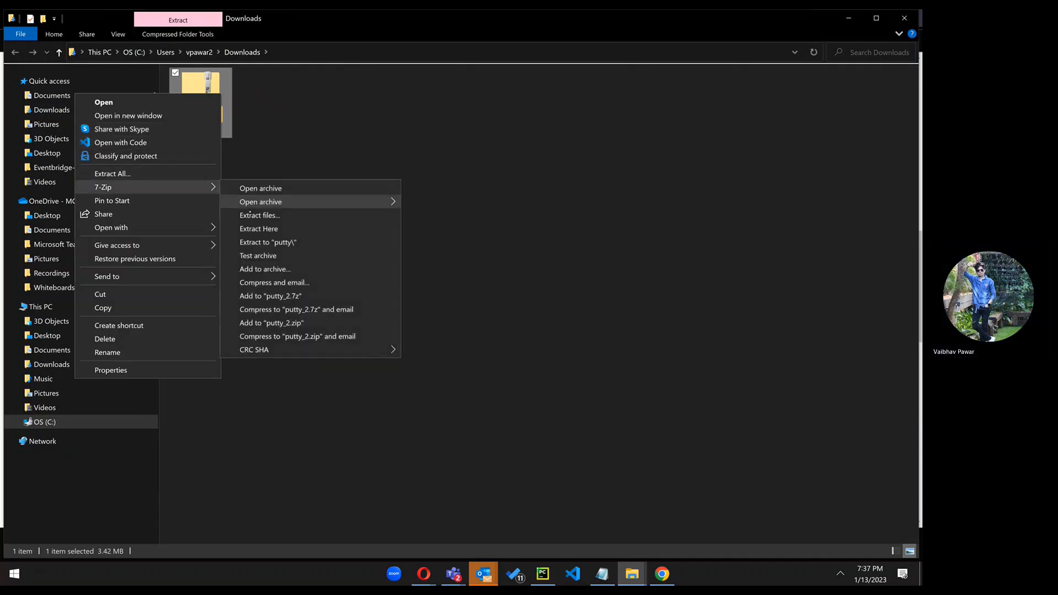
{"action": "mouse_move", "coordinate": [258, 228]}
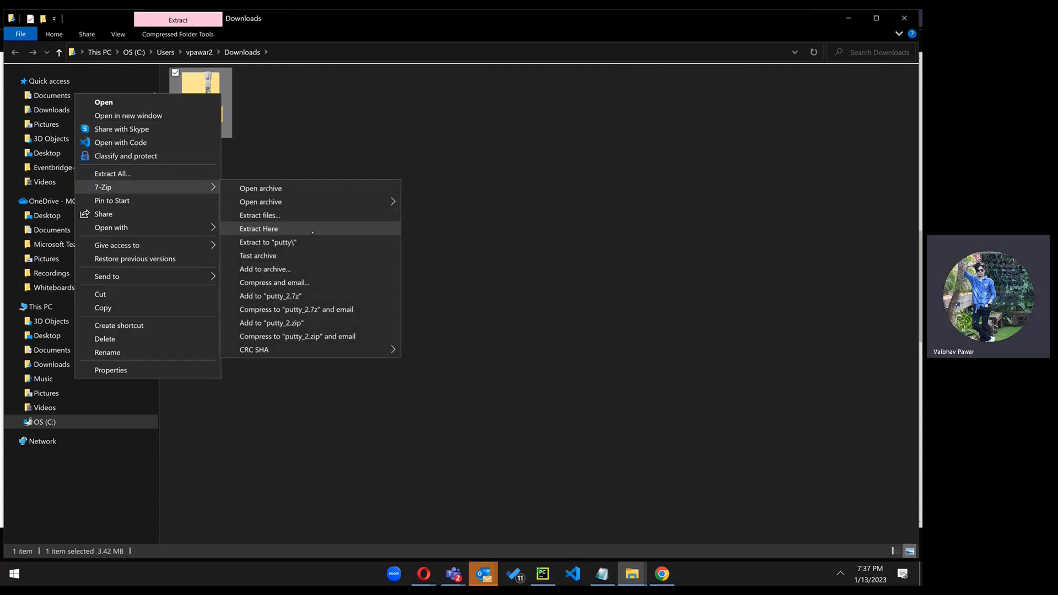
{"action": "left_click", "coordinate": [259, 229]}
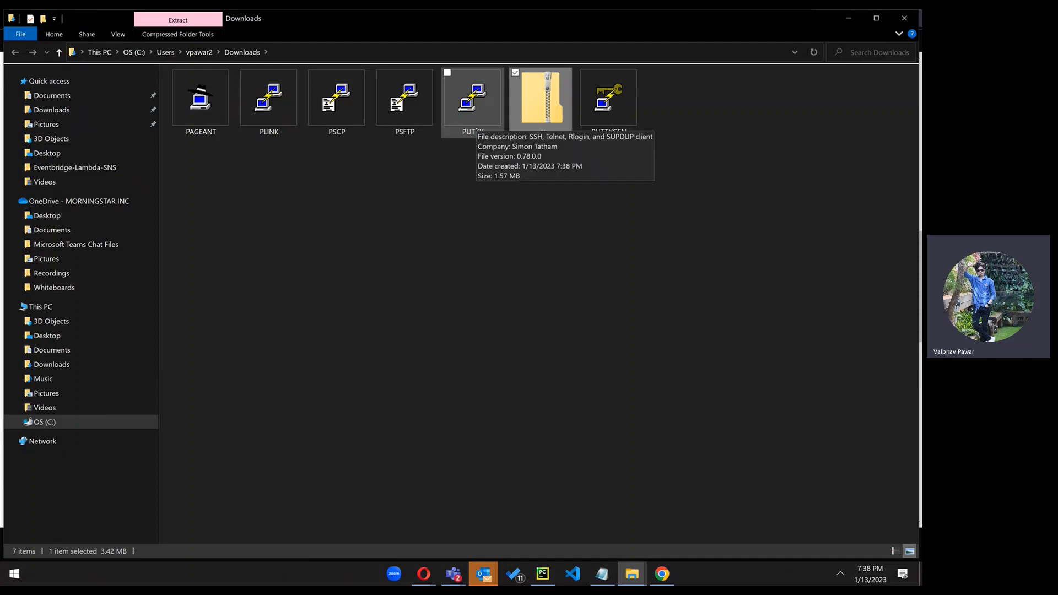
{"action": "double_click", "coordinate": [472, 97]}
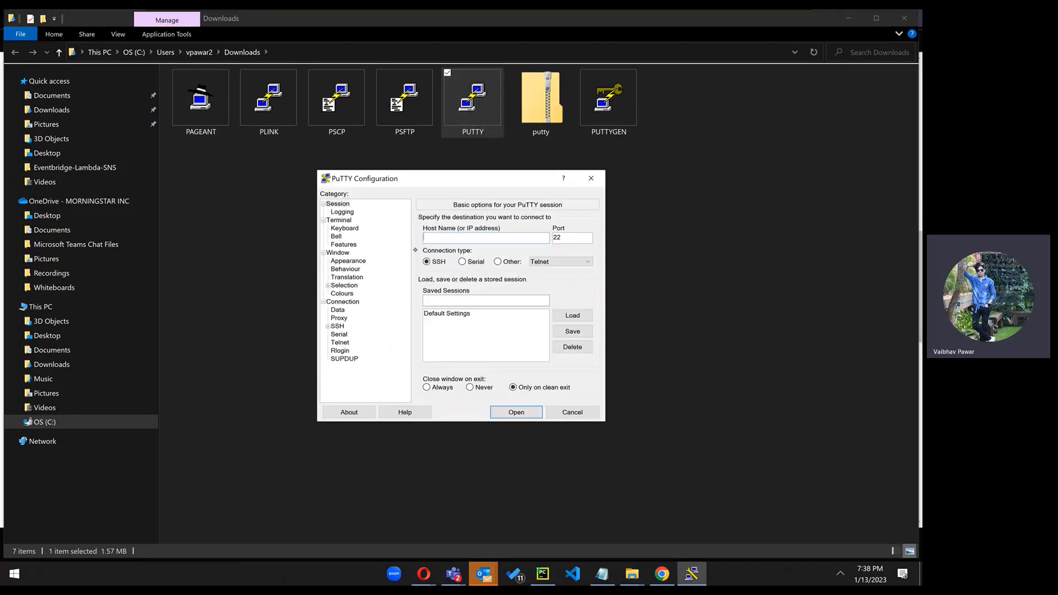